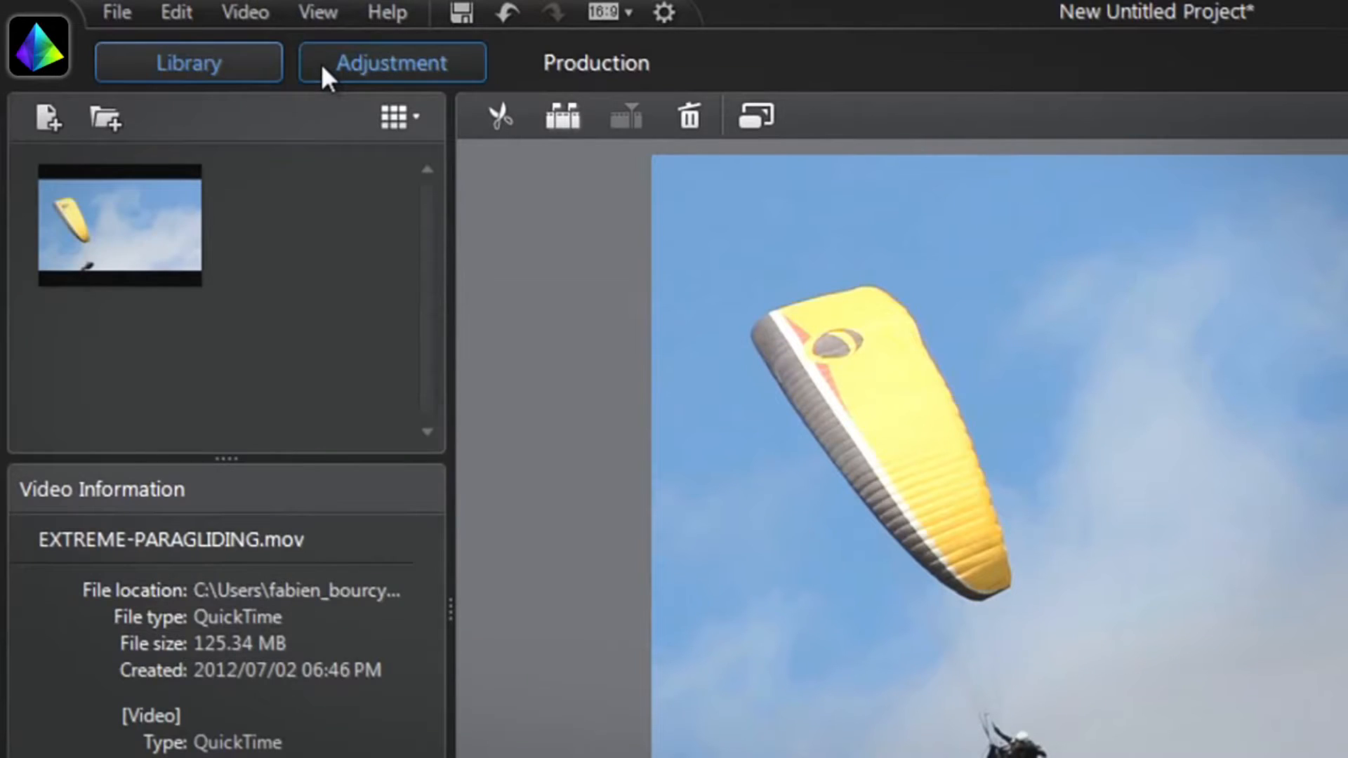
Step: Enter the Adjustment module, expand Regional Adjustment Tools and select the Adjustment Brush
click(392, 62)
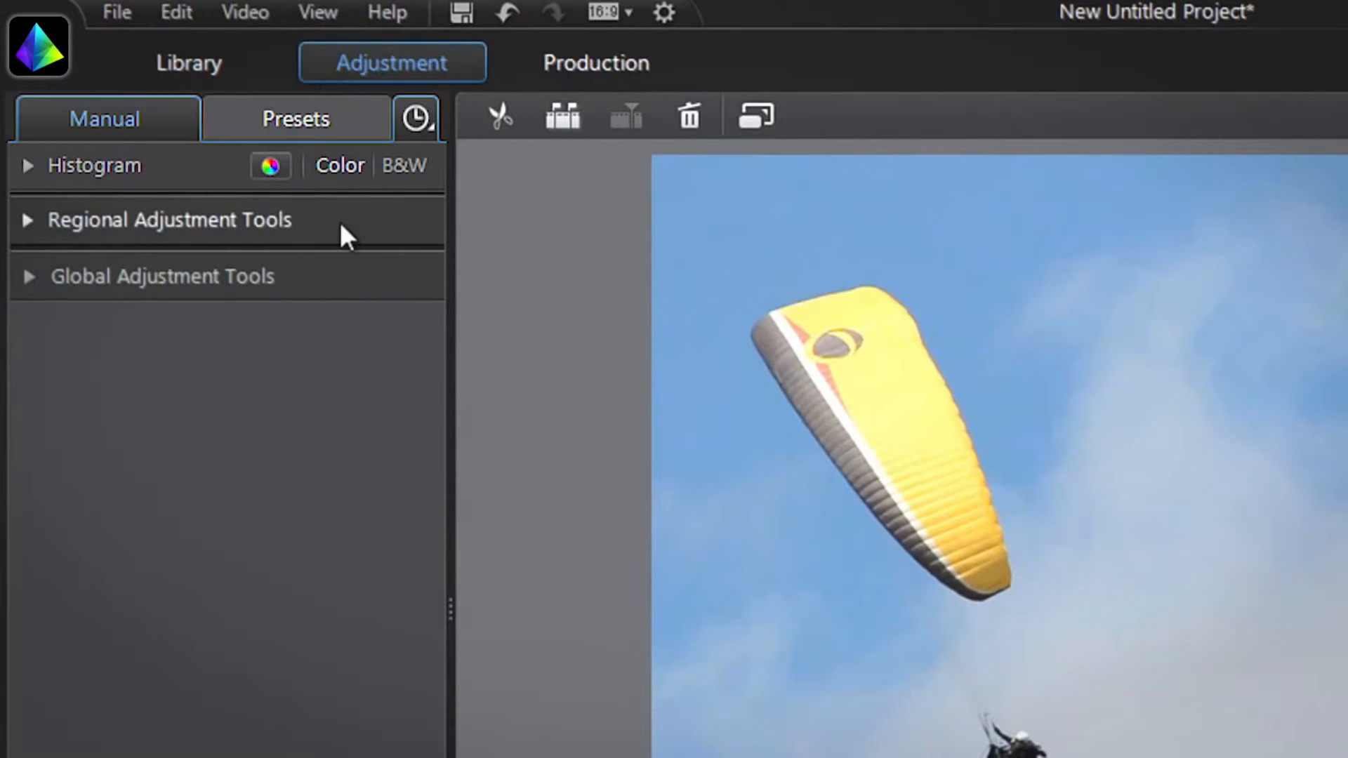
click(170, 219)
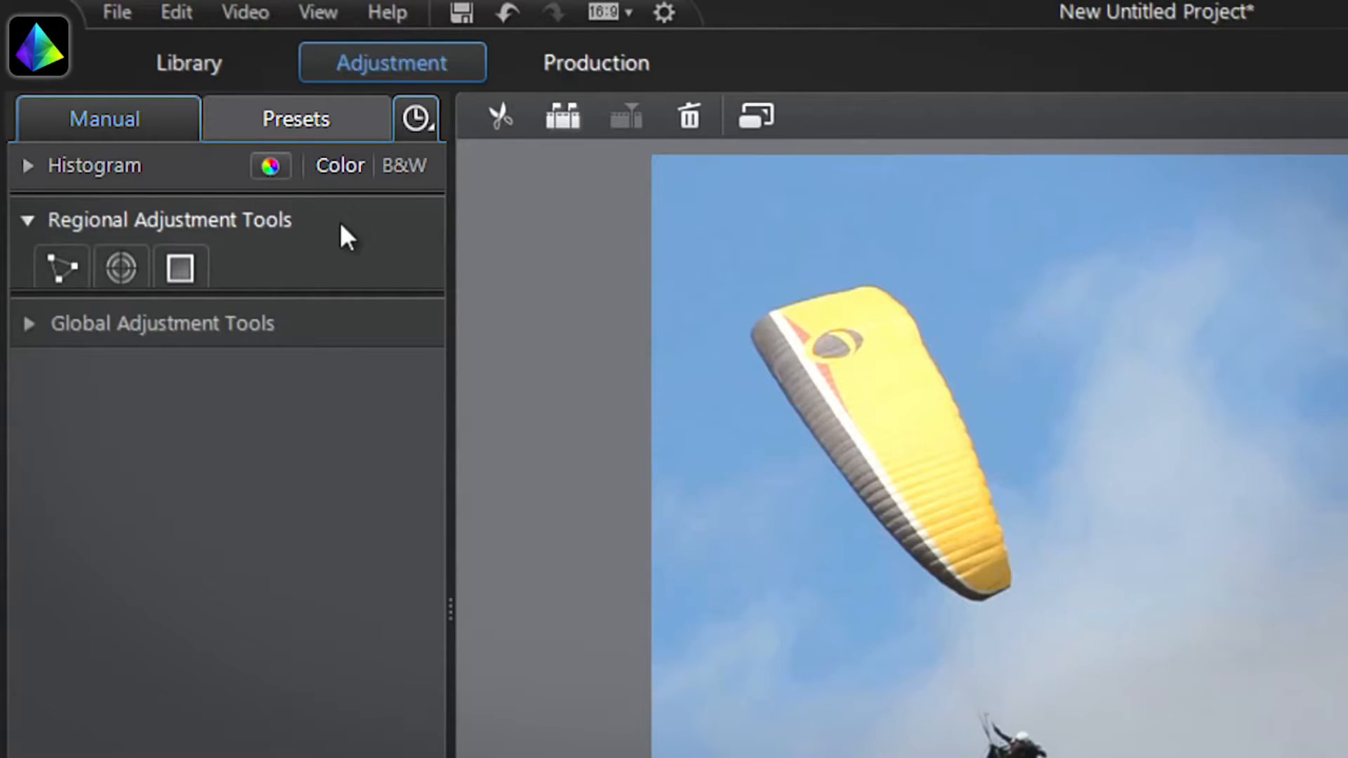
click(60, 267)
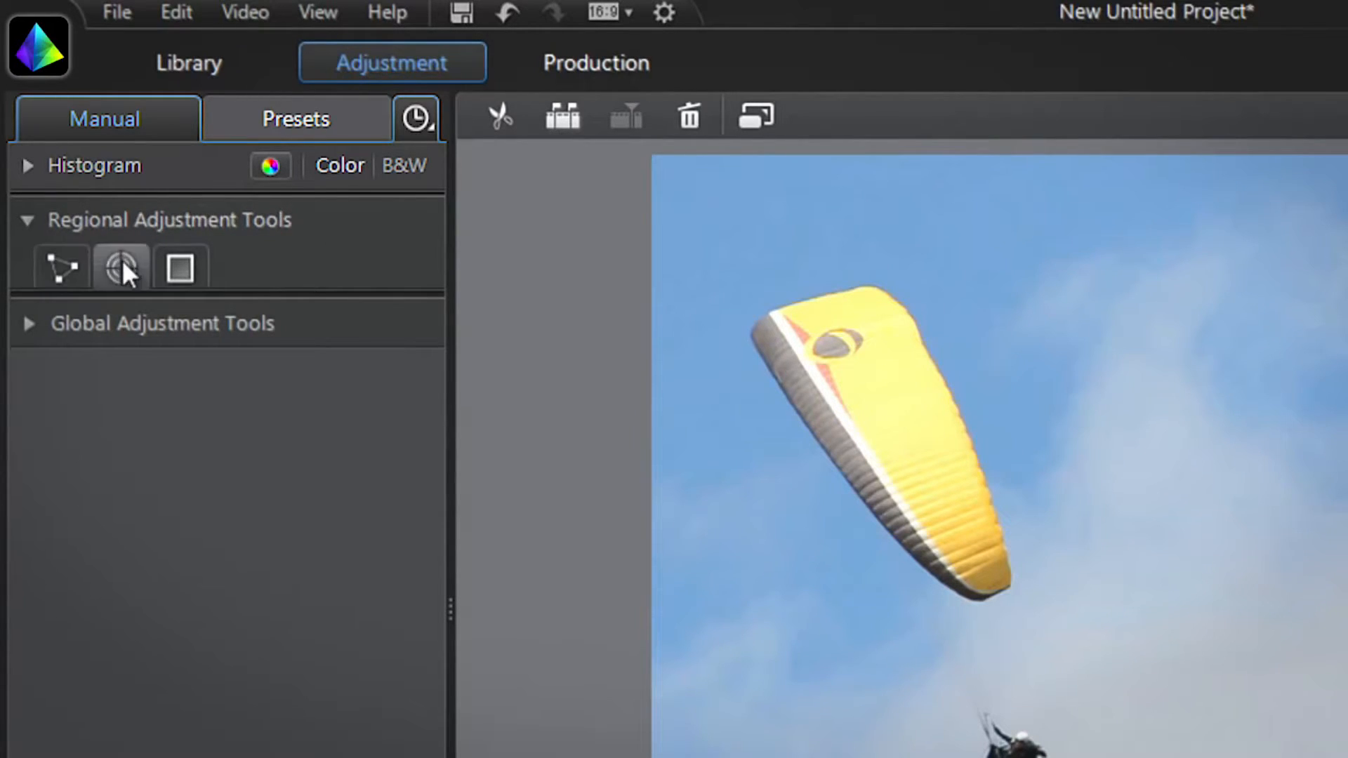
click(181, 267)
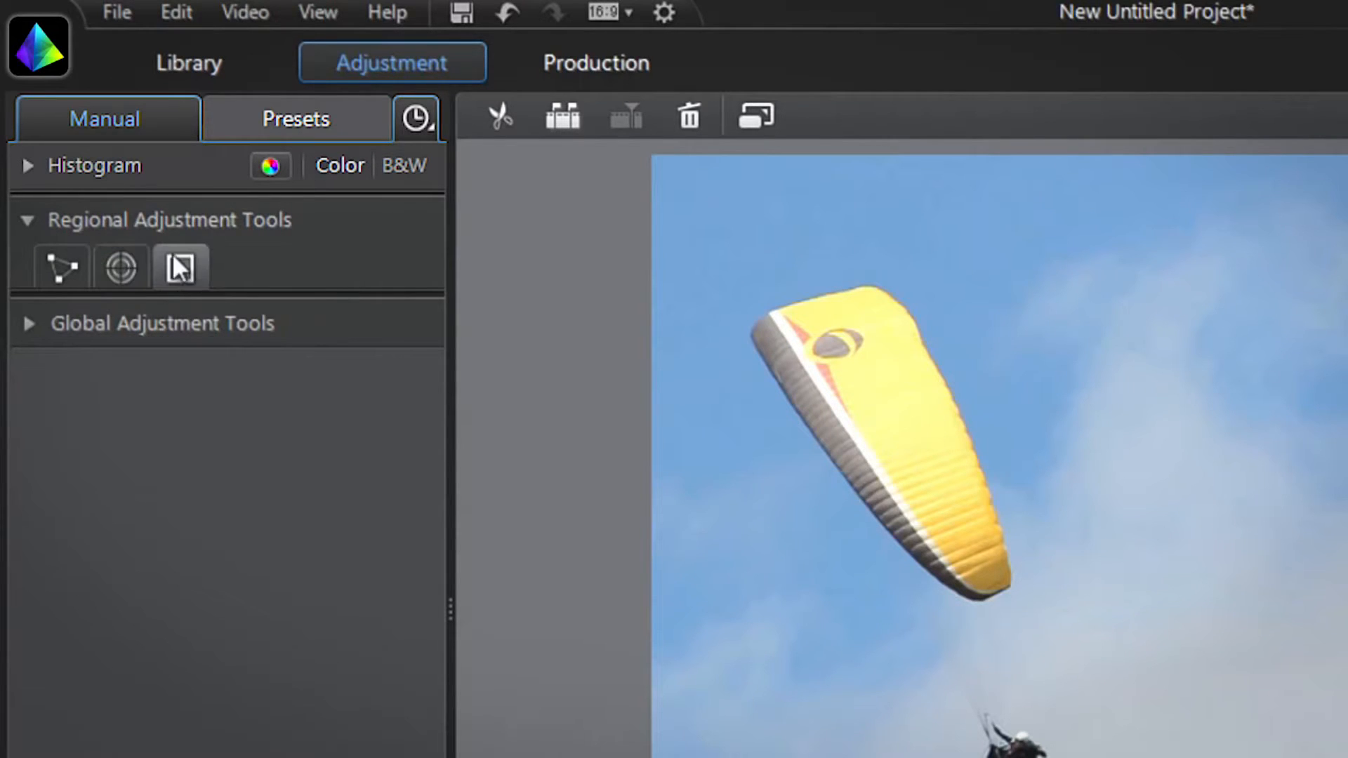
click(121, 267)
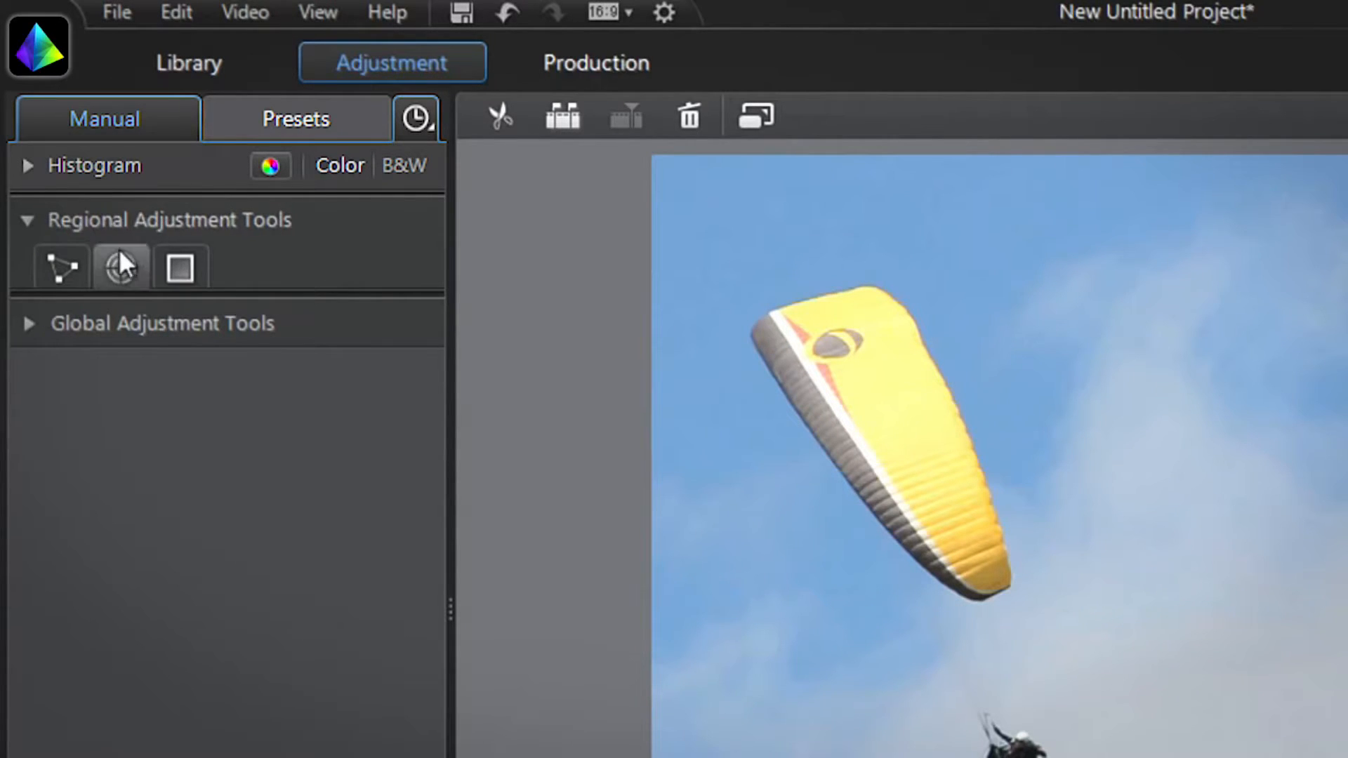
click(120, 264)
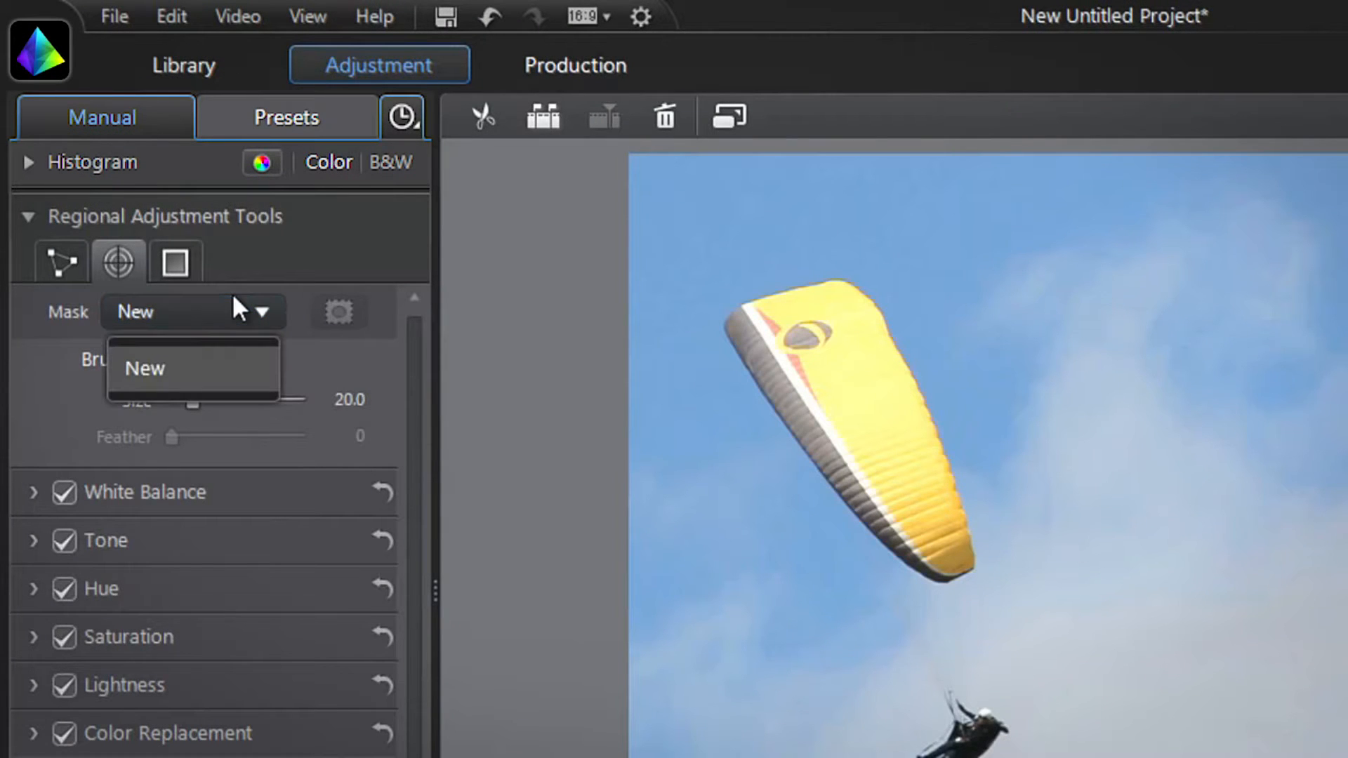
mouse_move(227, 374)
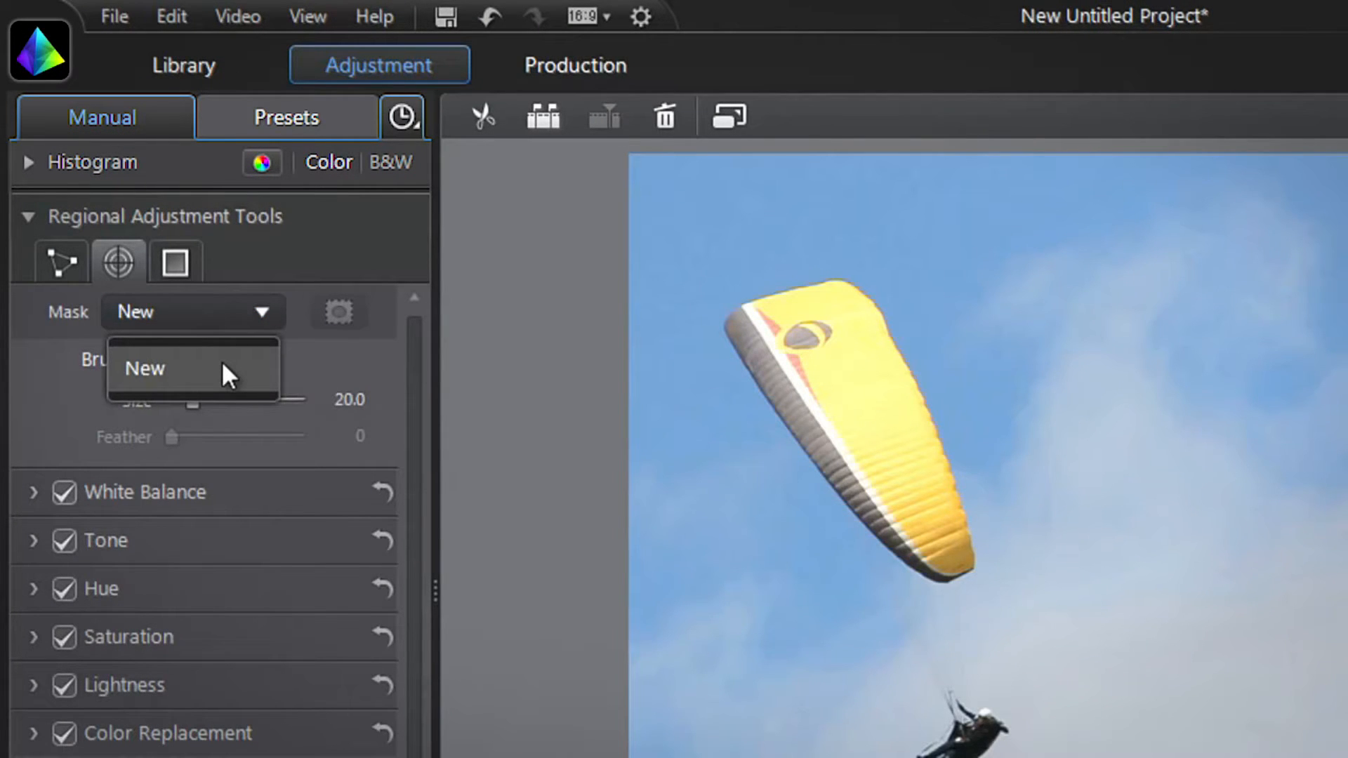
Step: Create a new mask from the Mask dropdown and set the brush Size to 16.6
click(145, 368)
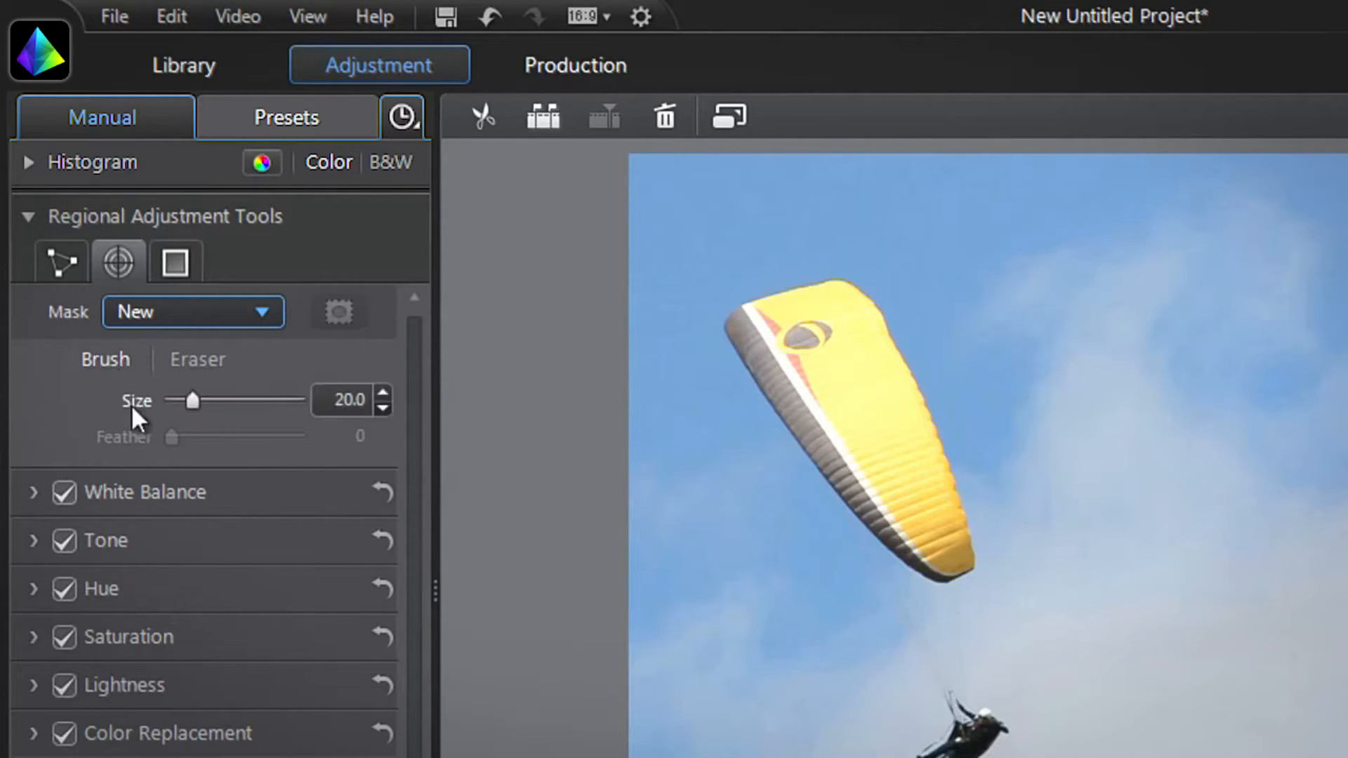
drag(192, 400, 197, 397)
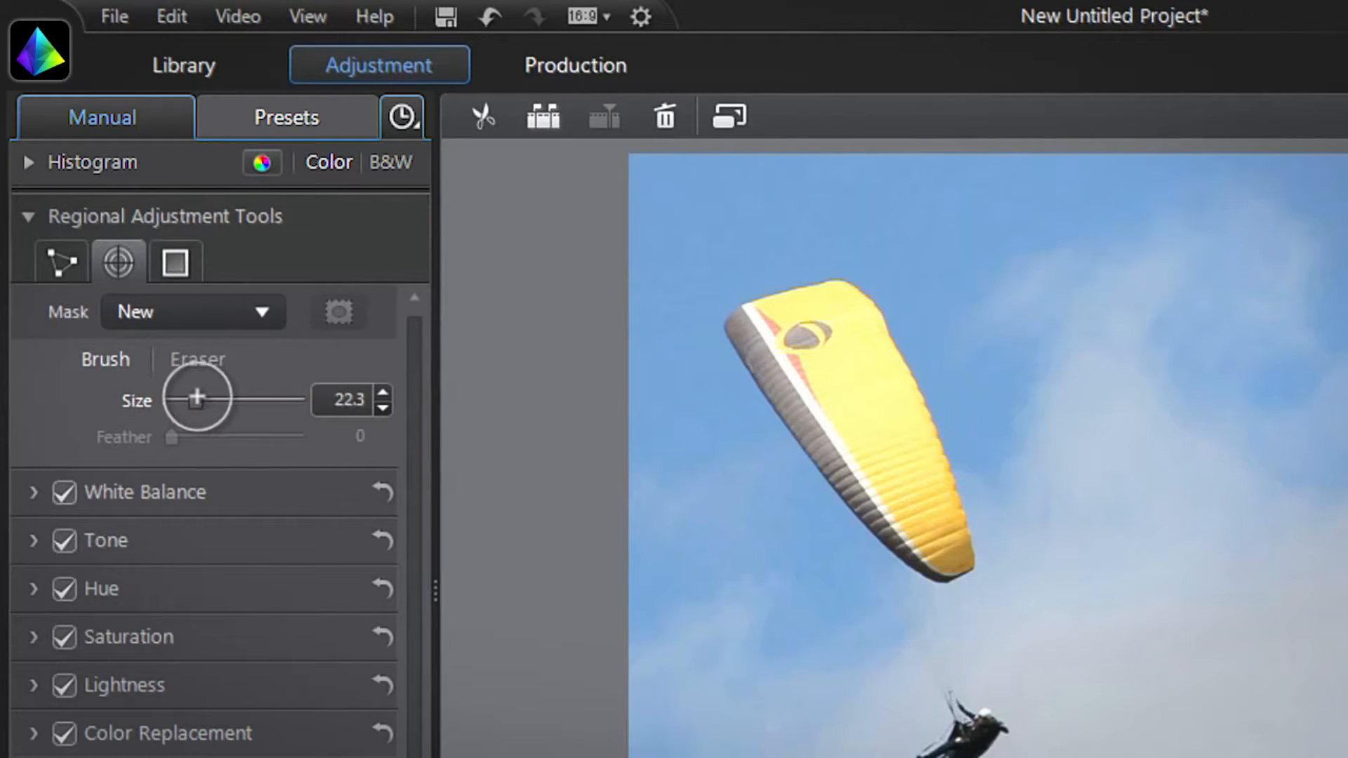
drag(206, 401, 194, 400)
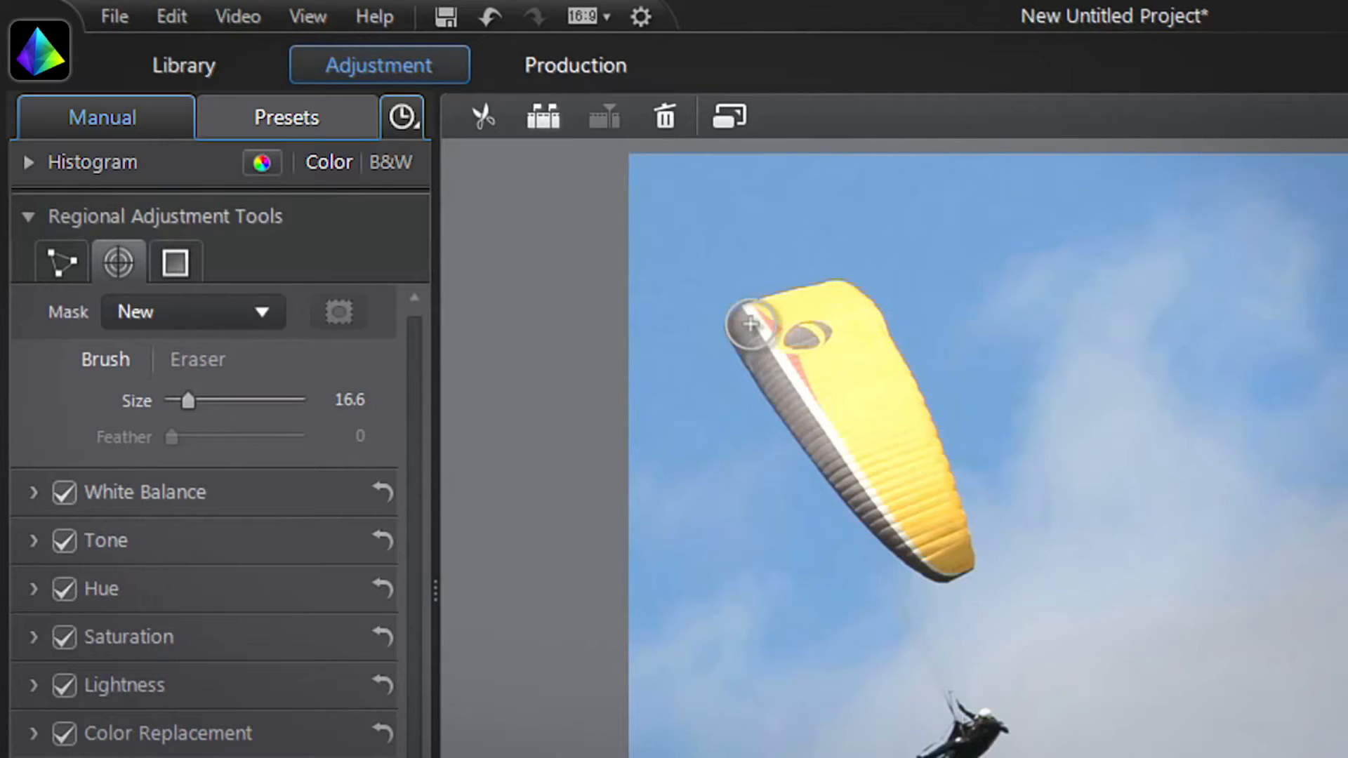
Step: Brush the mask over the entire yellow paraglider sail and set Feather to 2
drag(756, 325, 855, 361)
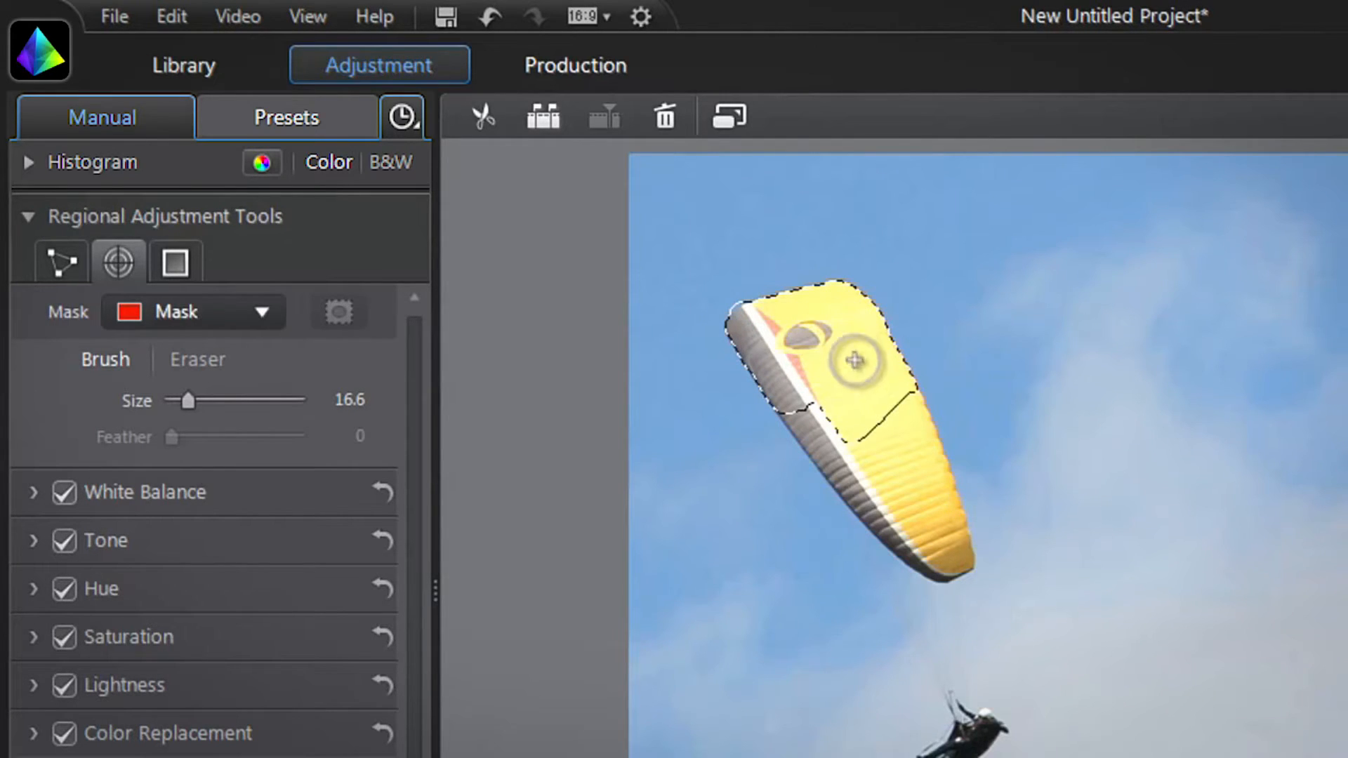
drag(855, 360, 907, 531)
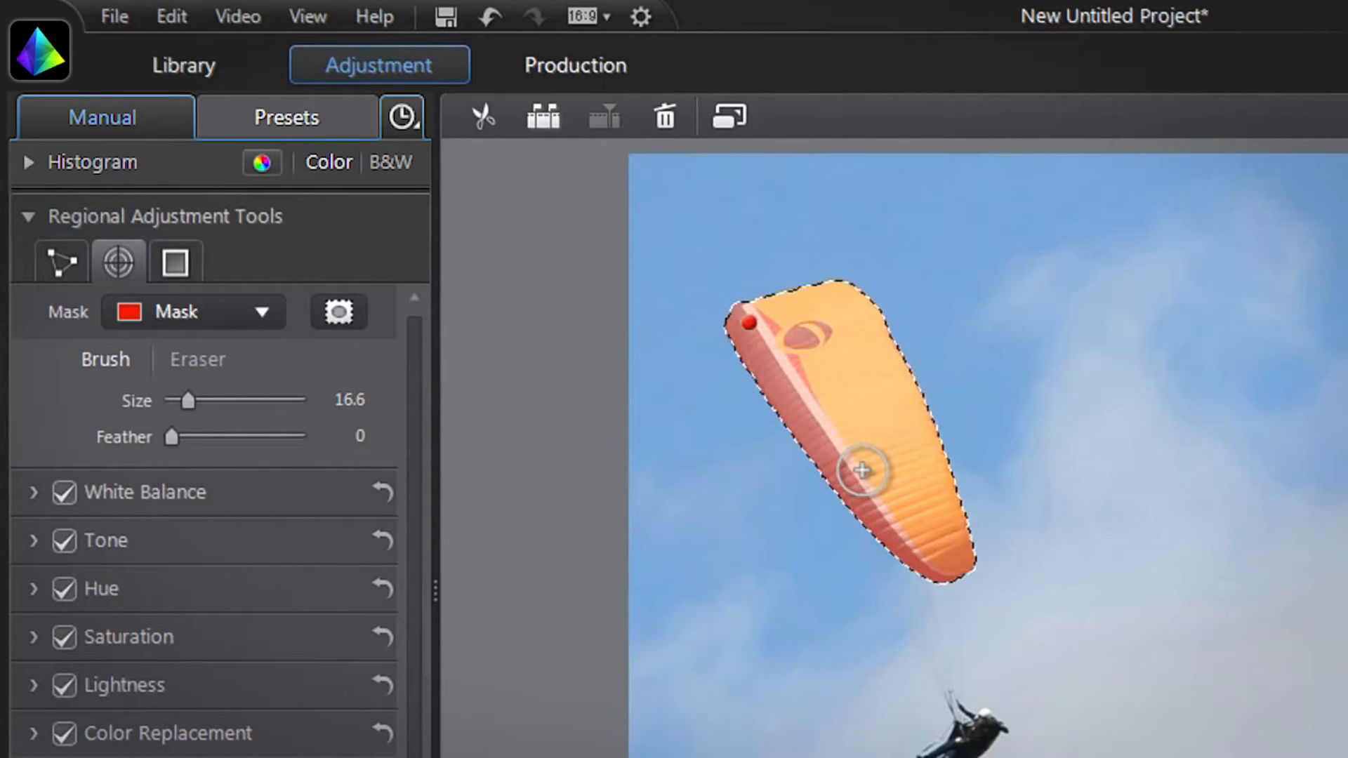
mouse_move(773, 327)
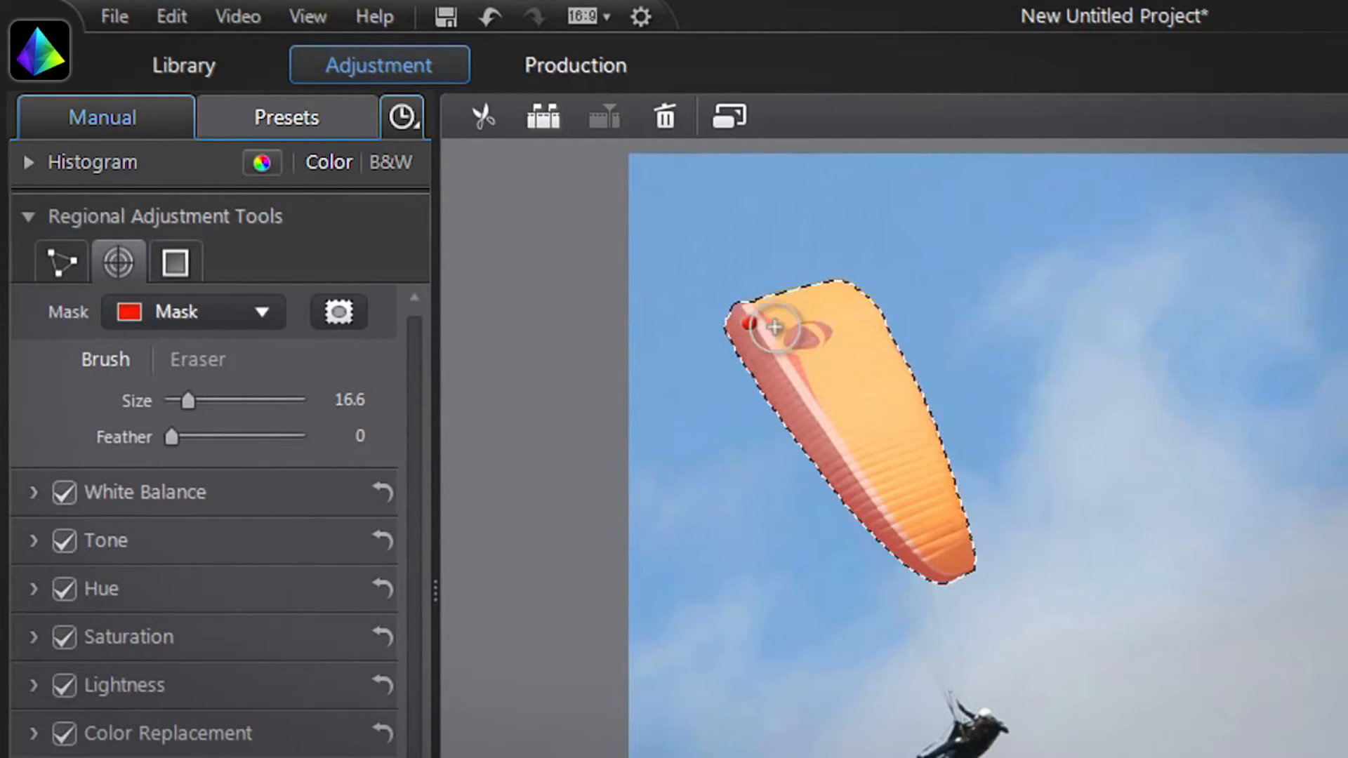
drag(772, 327, 927, 535)
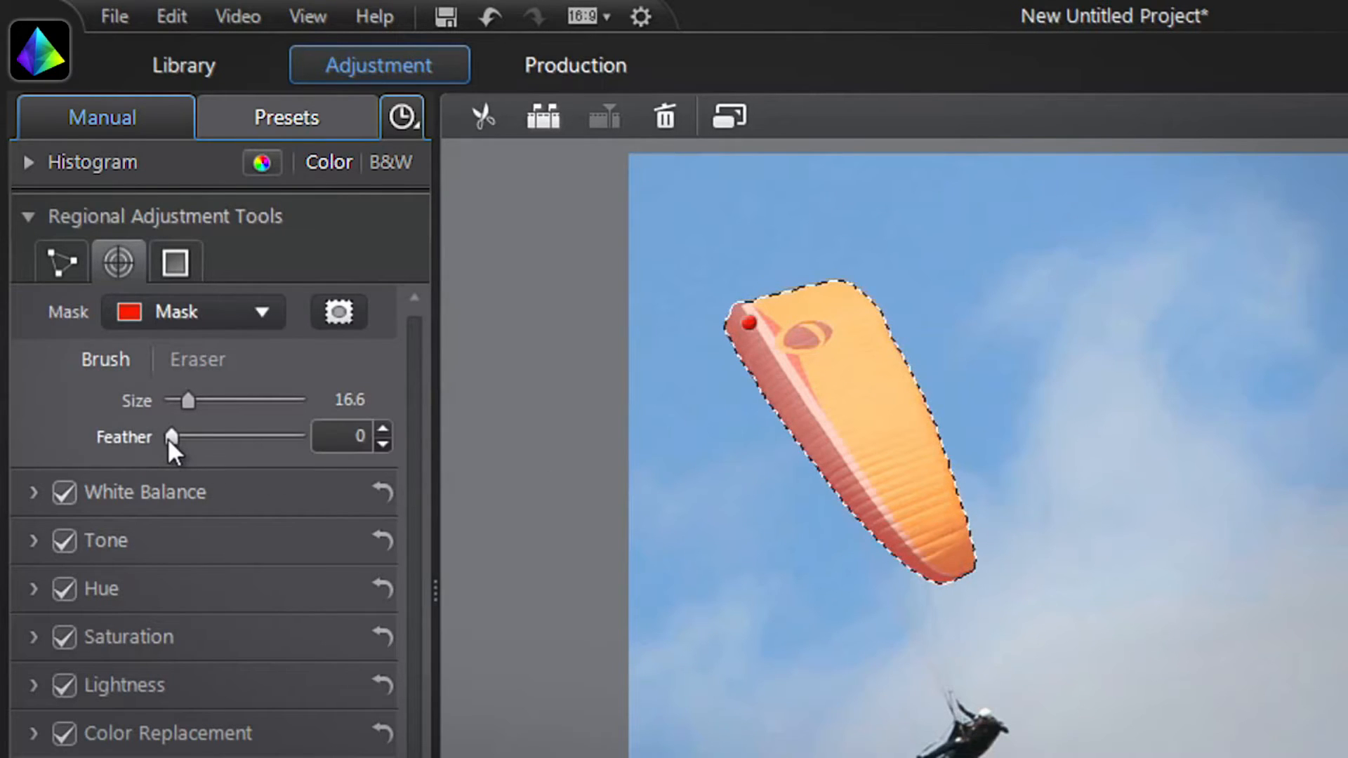
drag(170, 437, 185, 436)
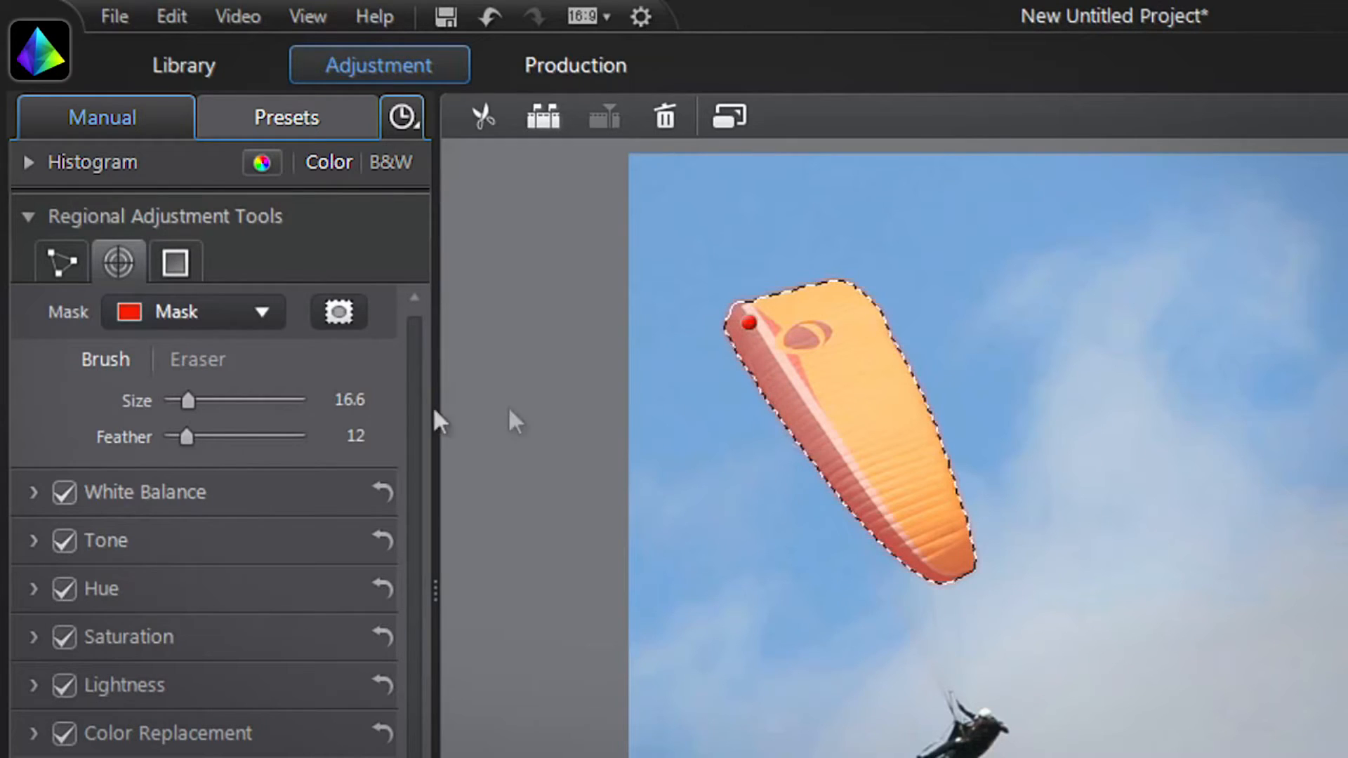
drag(184, 437, 171, 437)
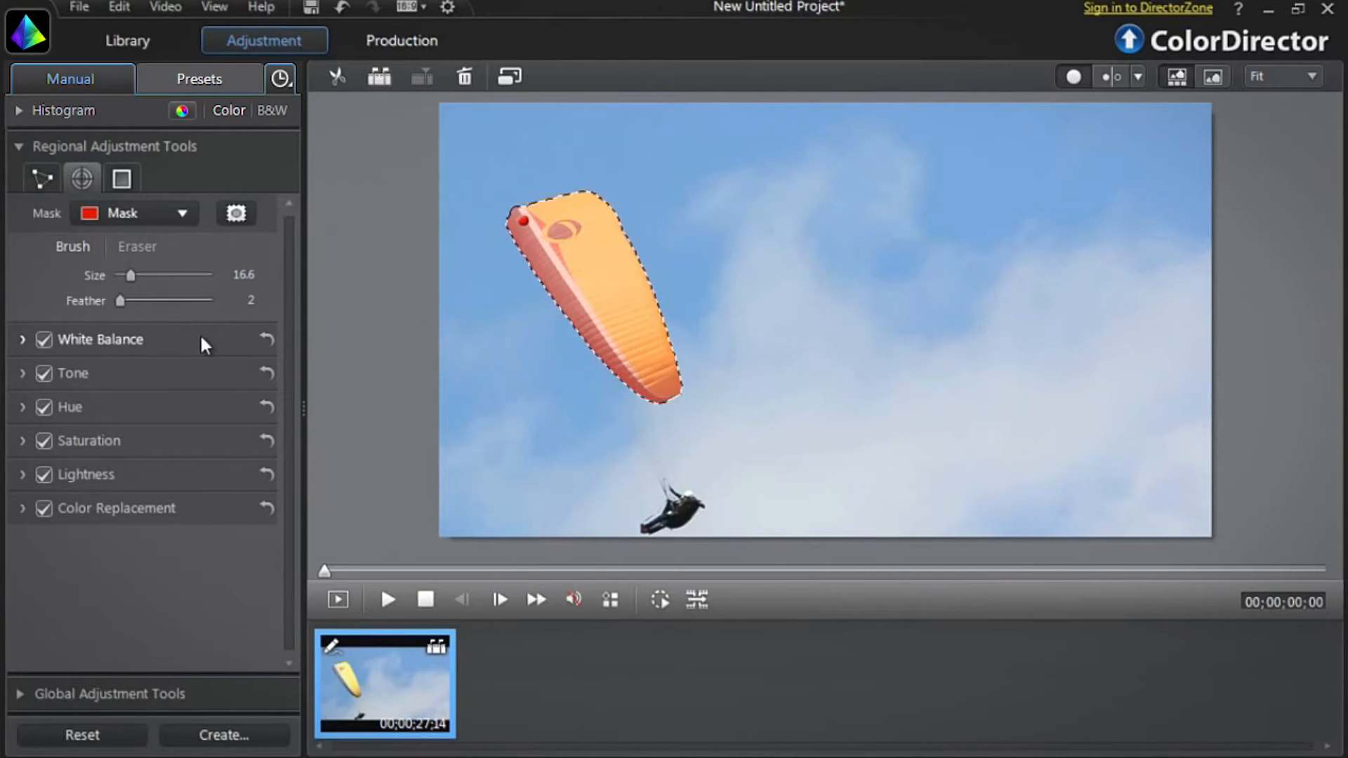
Step: Under White Balance shift the masked sail's tint toward green and lower green Lightness to 33
click(23, 339)
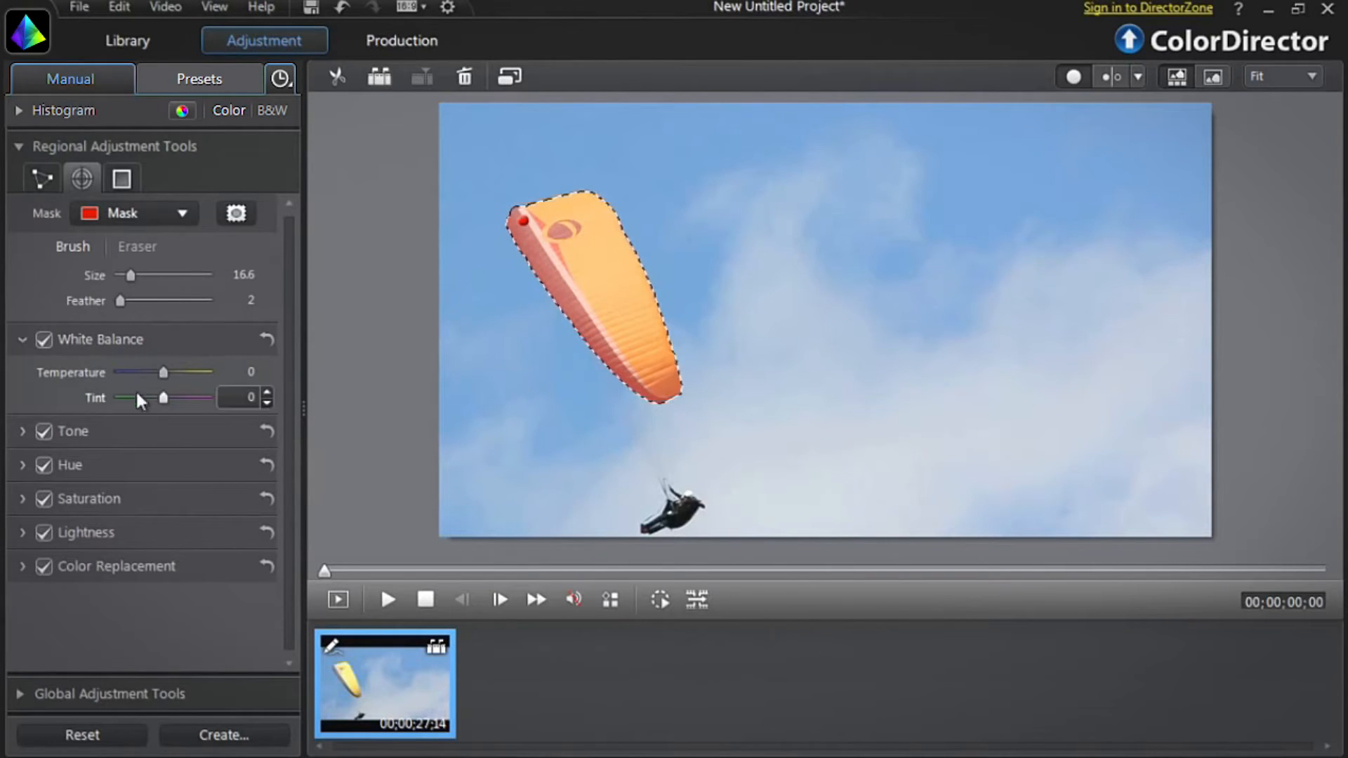
drag(178, 397, 128, 397)
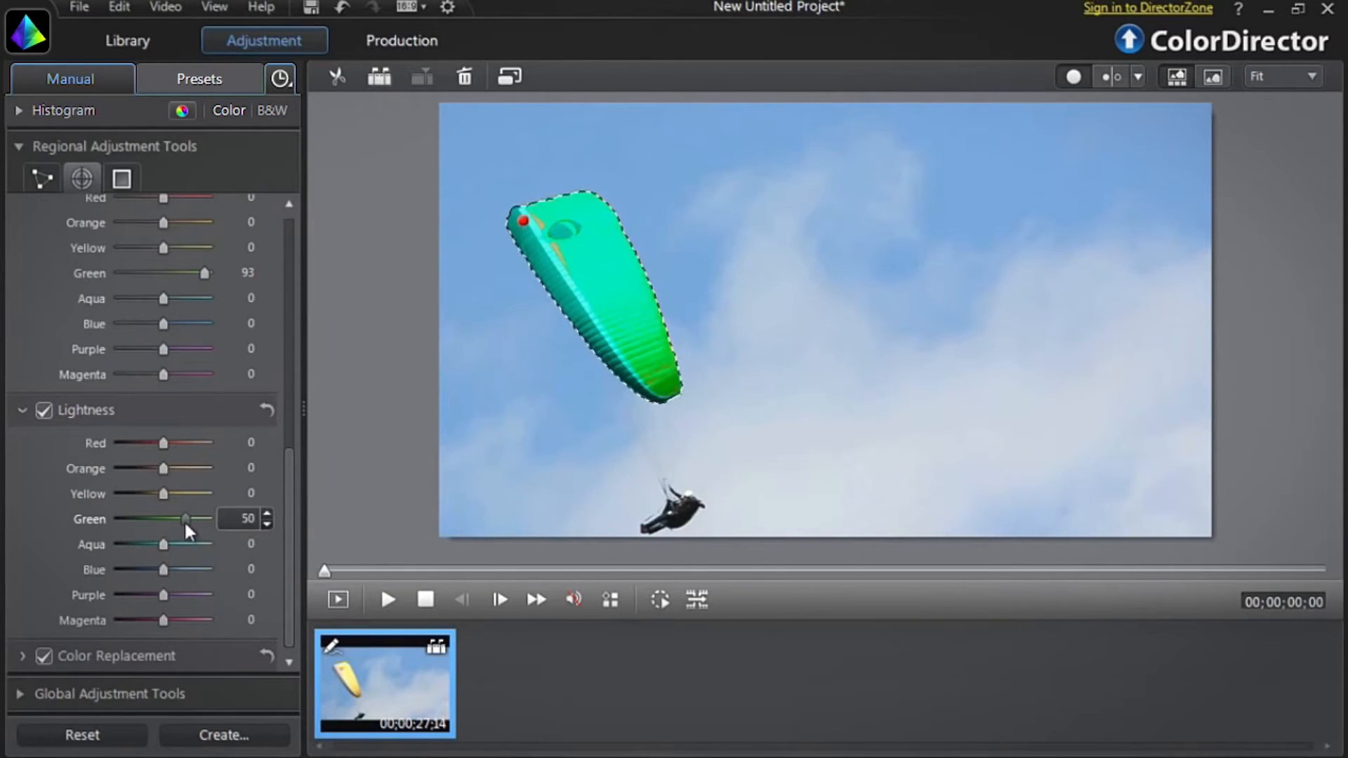
drag(185, 518, 177, 518)
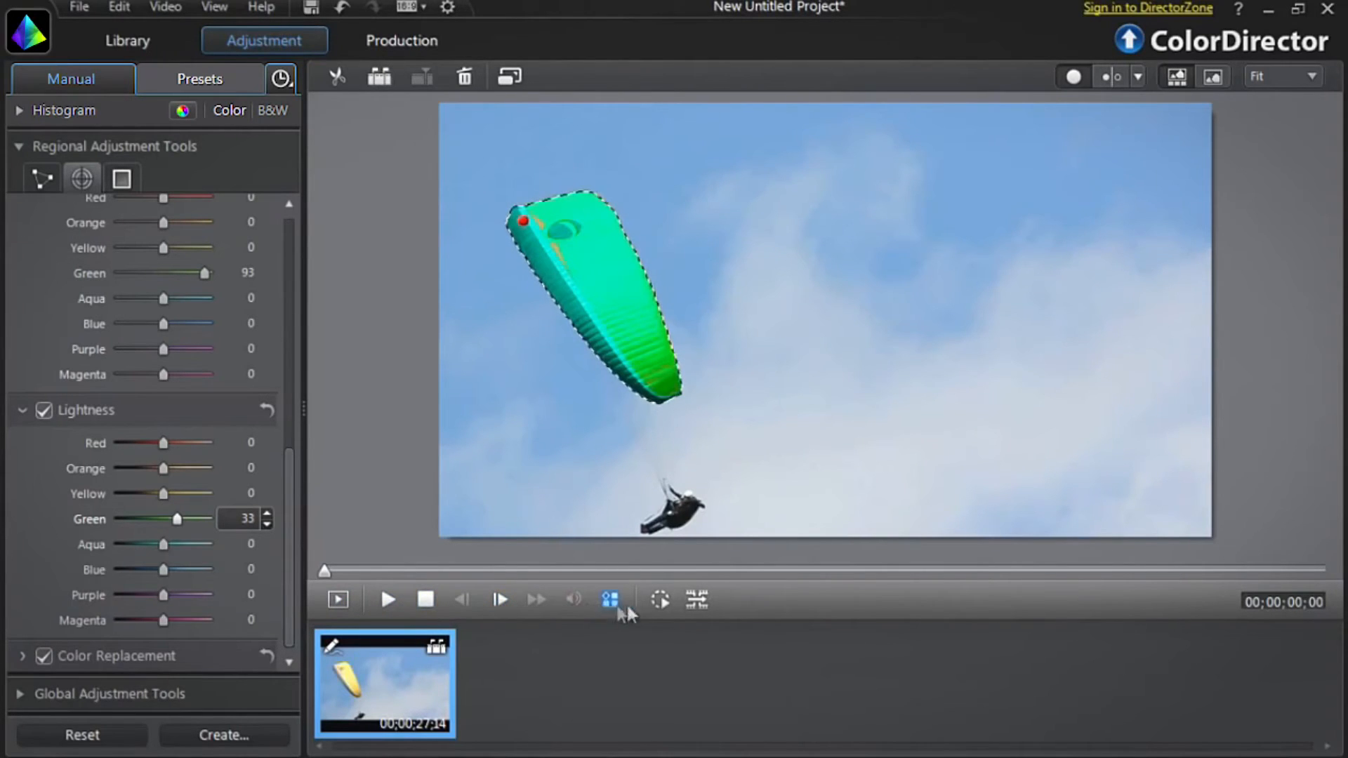
mouse_move(660, 600)
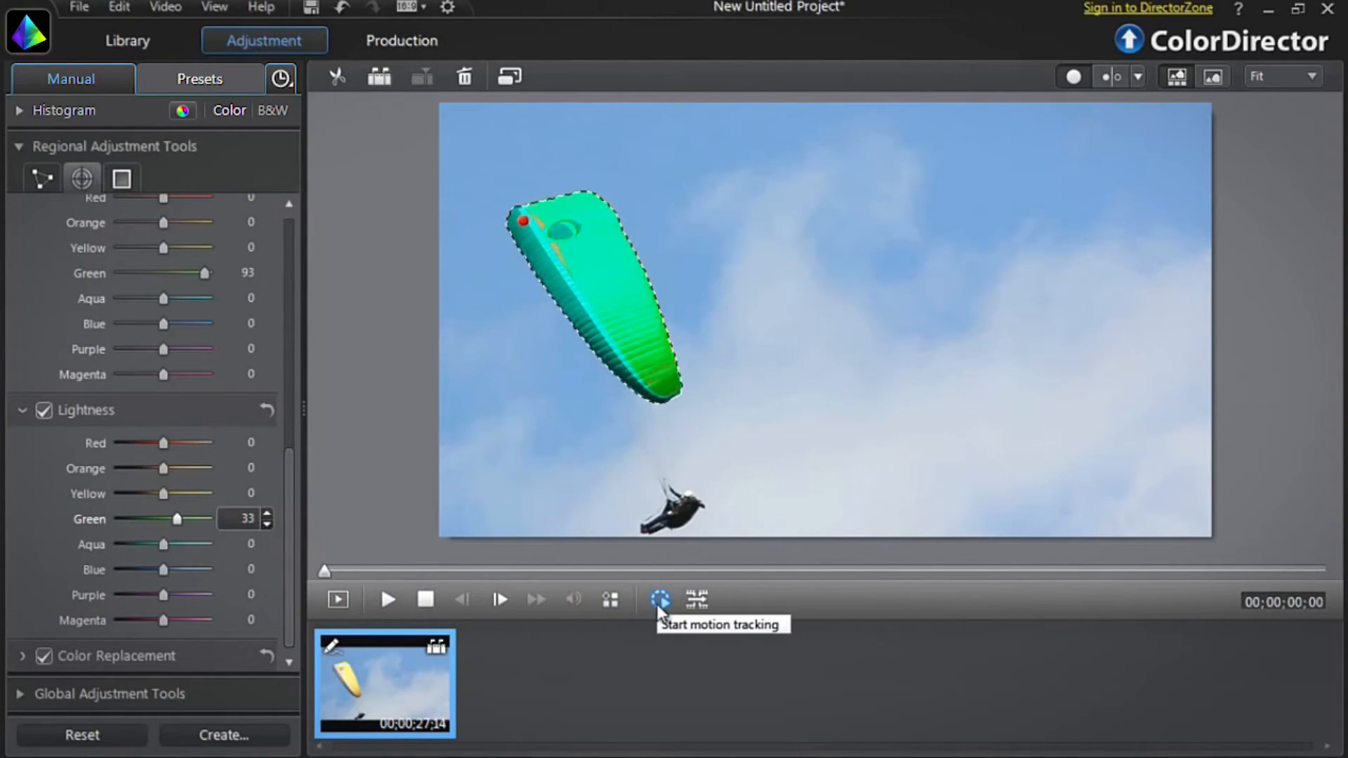
Step: Run motion tracking on the sail mask and stop it at about 00:00:02:25
click(660, 599)
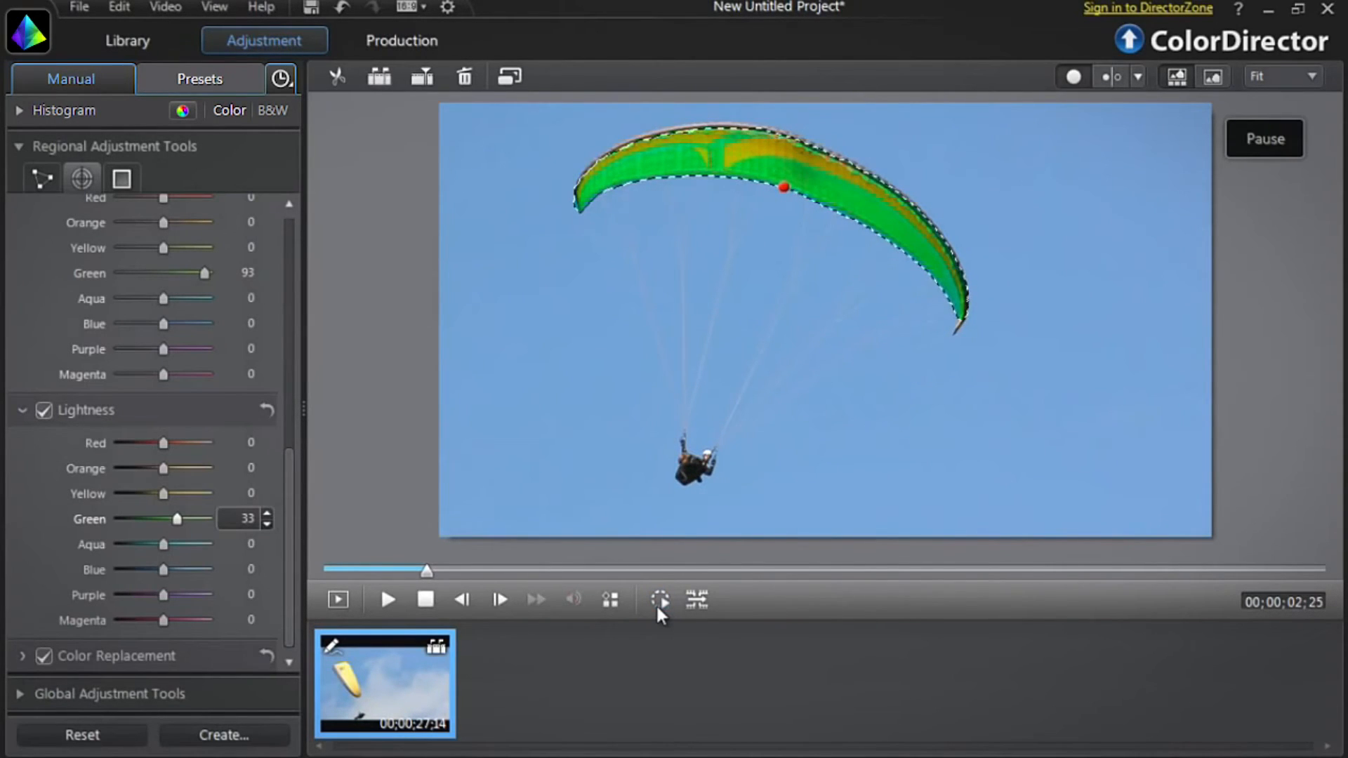
click(41, 178)
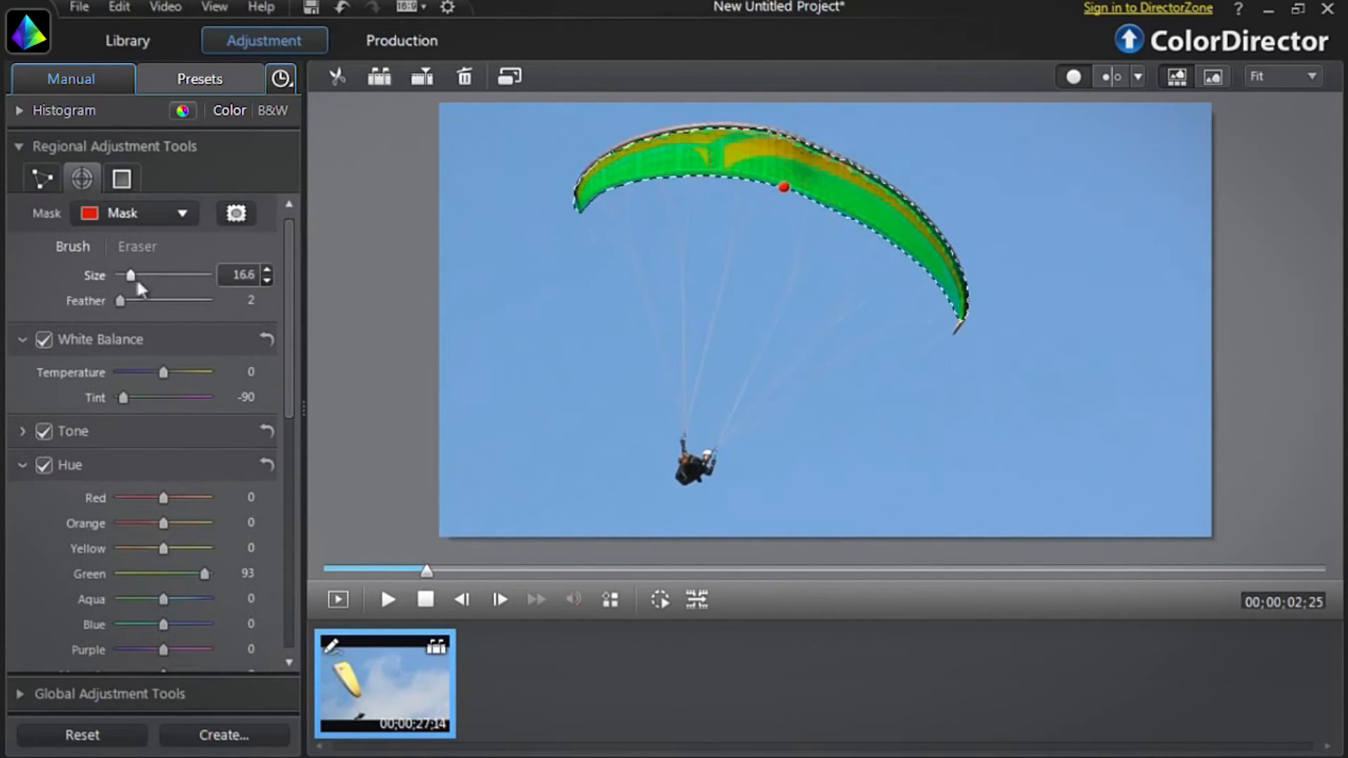
Step: Reduce brush Size to 8.6, toggle the mask outline to check the sail, and resume motion tracking
drag(131, 273, 122, 274)
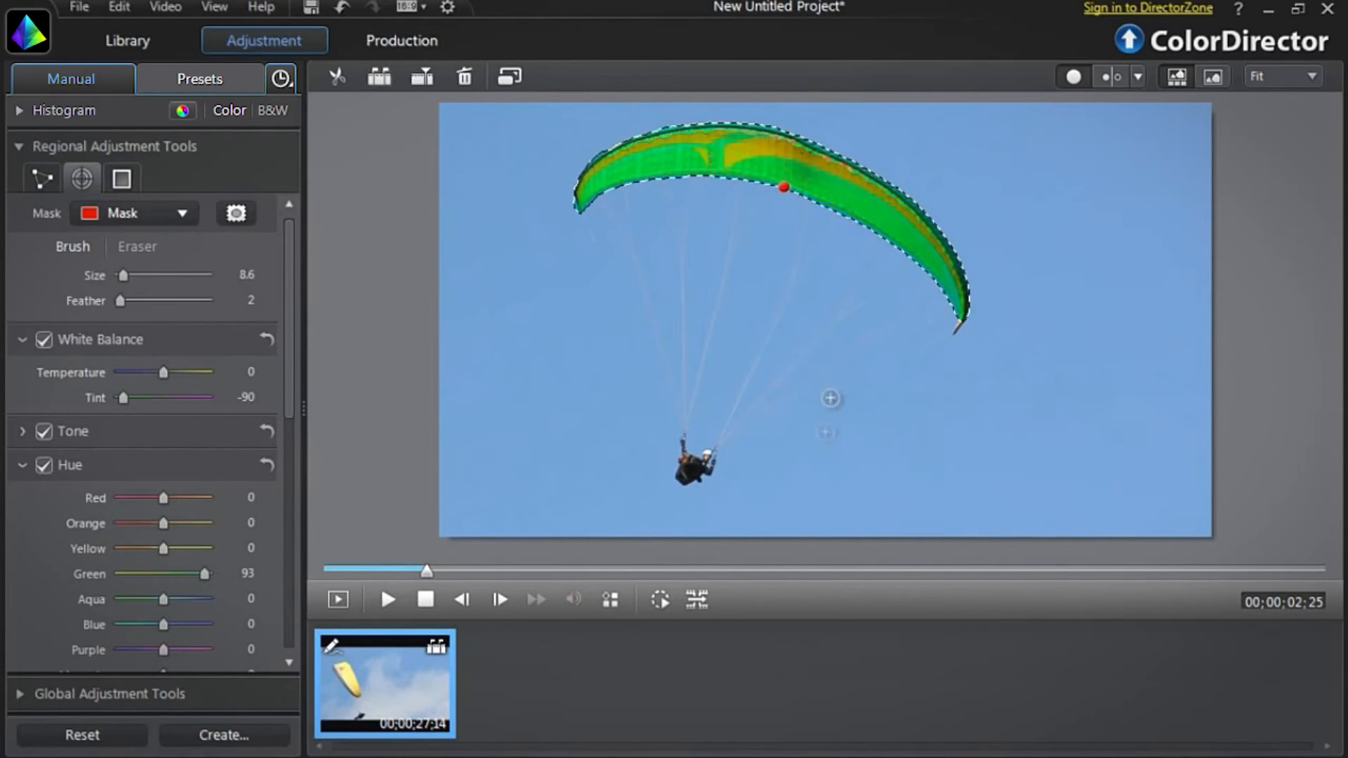
click(696, 599)
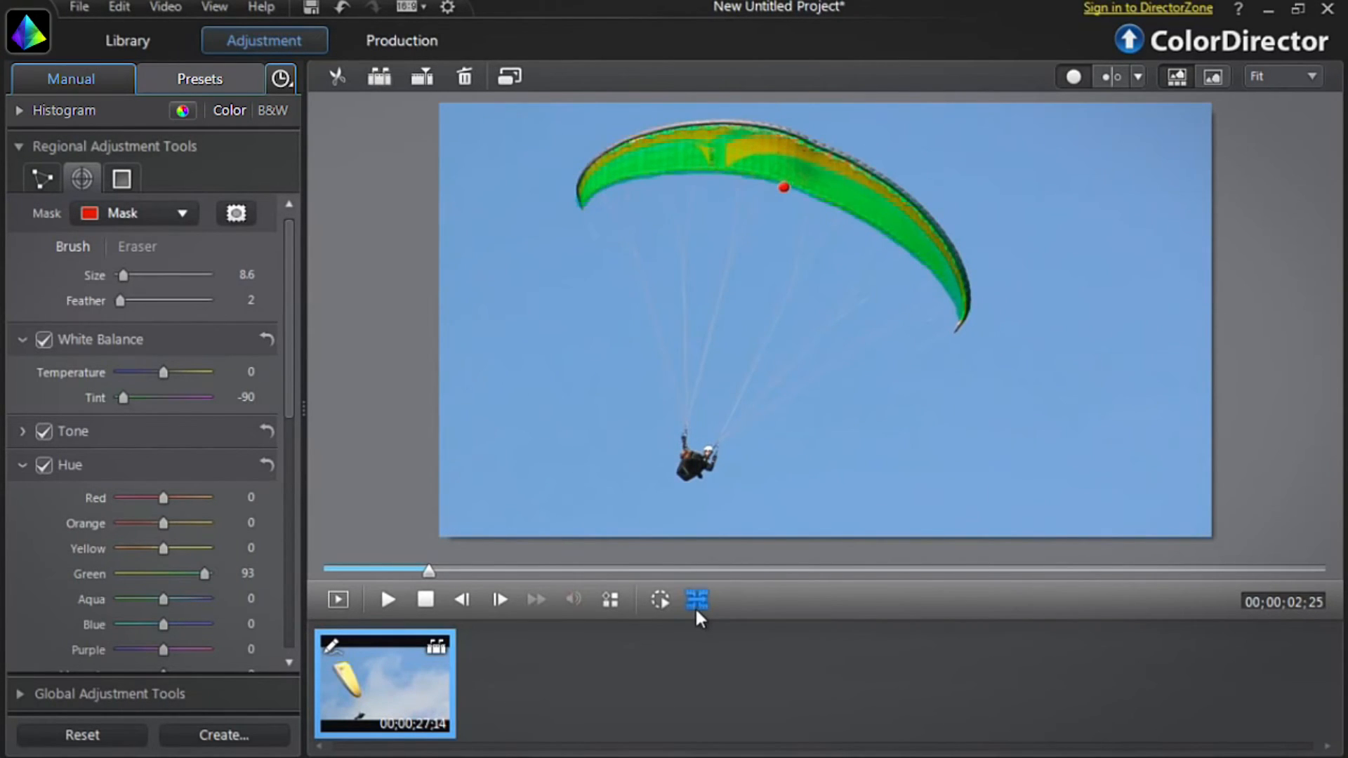
click(696, 599)
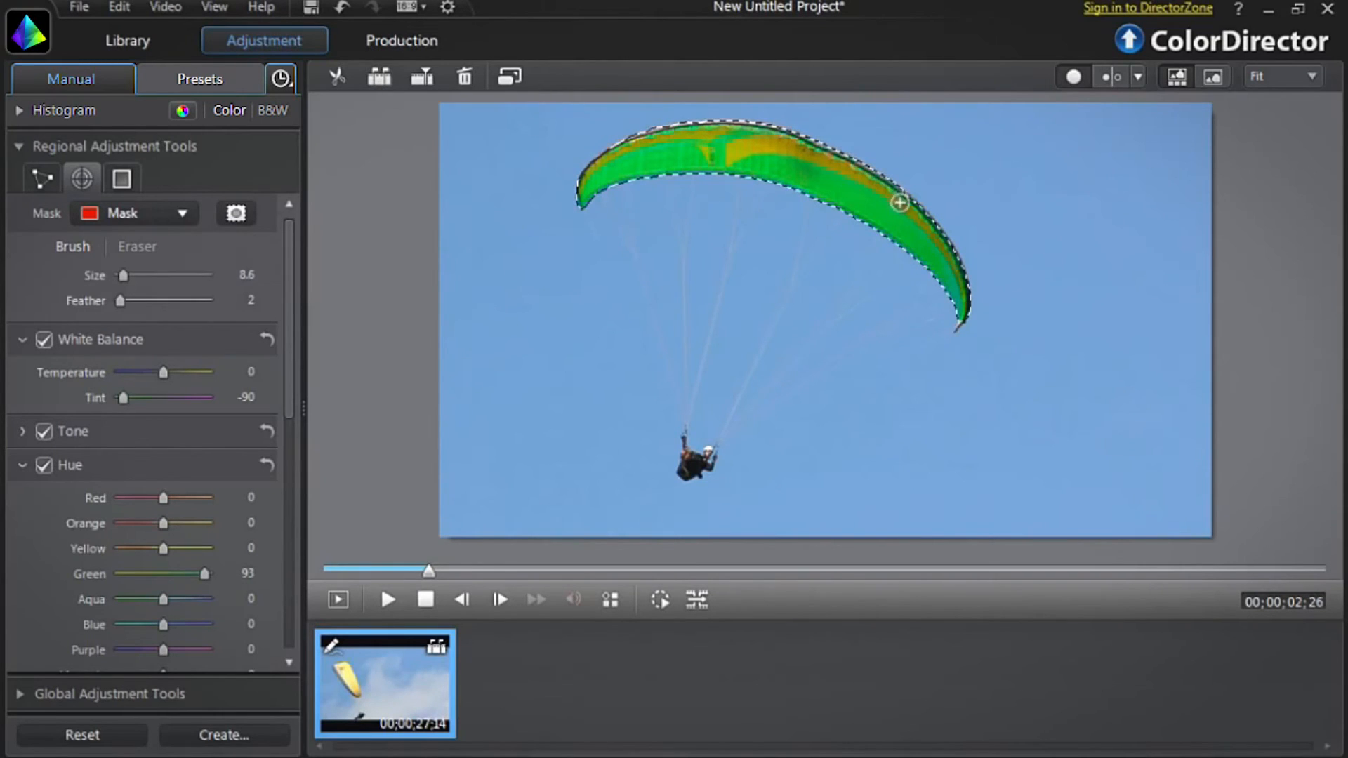
click(660, 600)
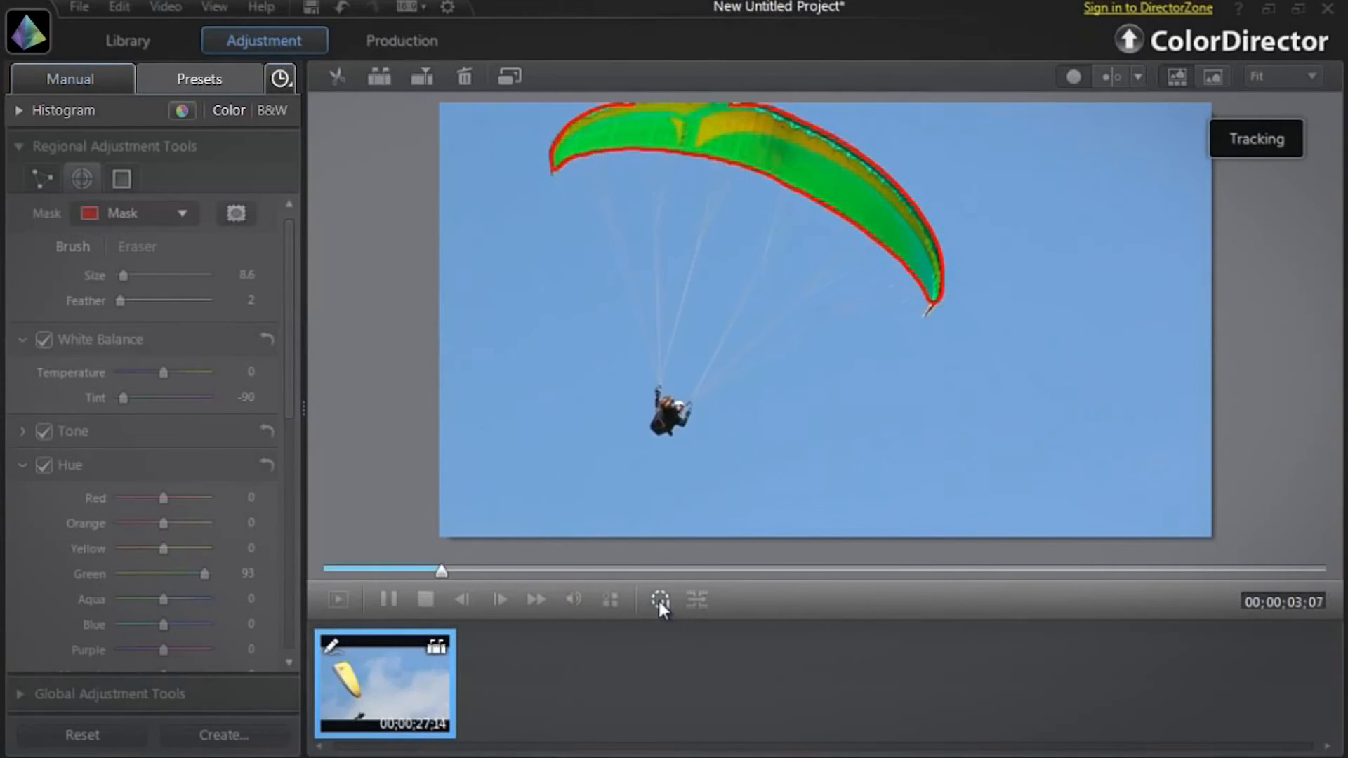